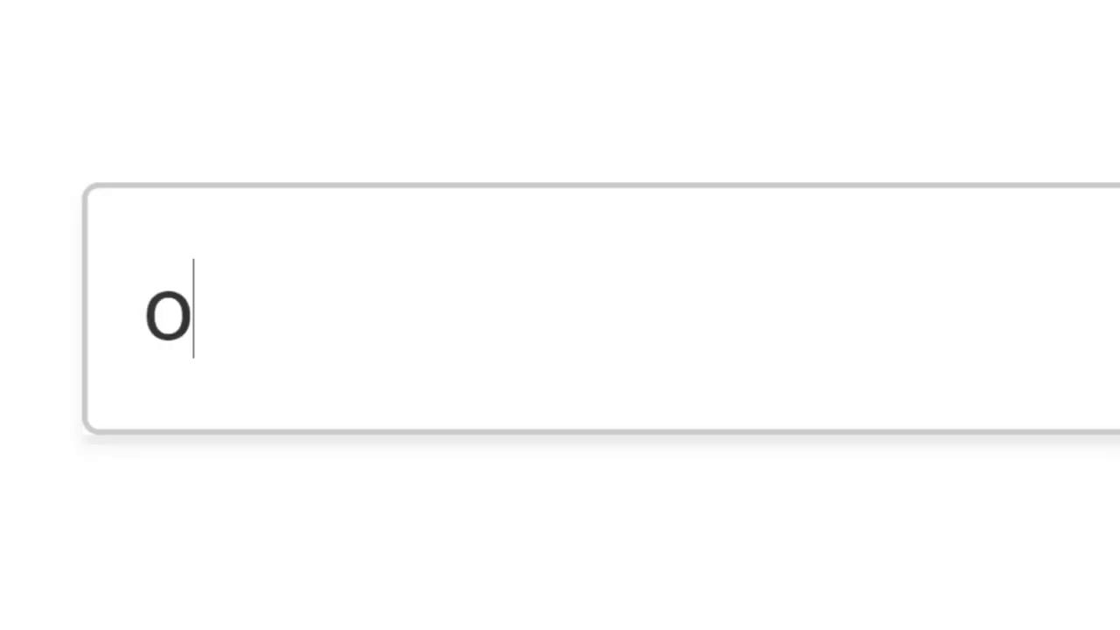
type("nline dat")
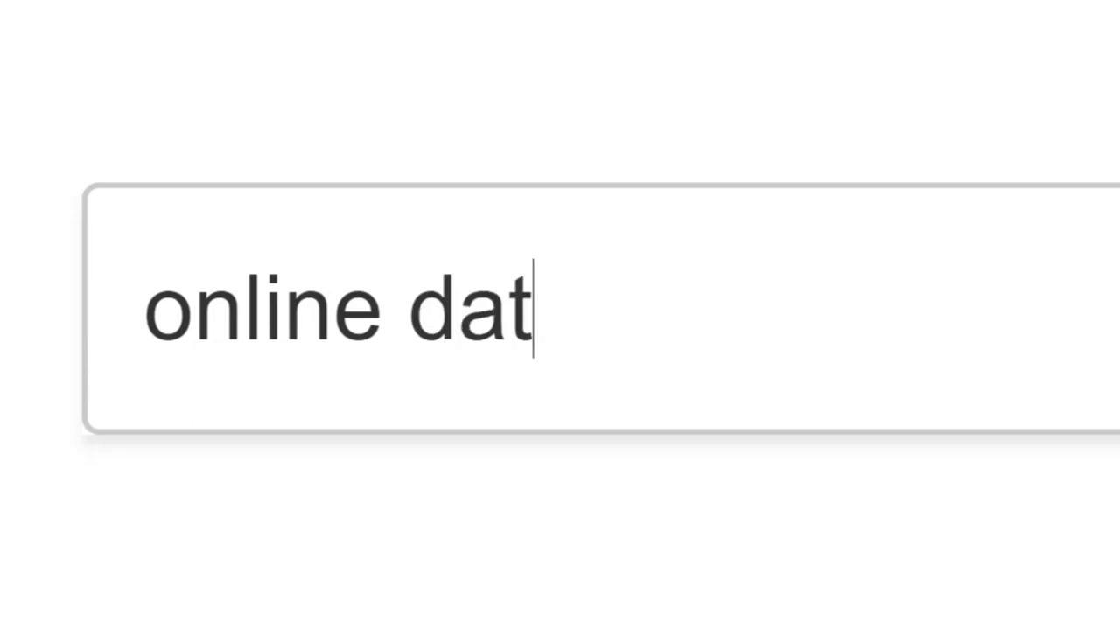
type("ing")
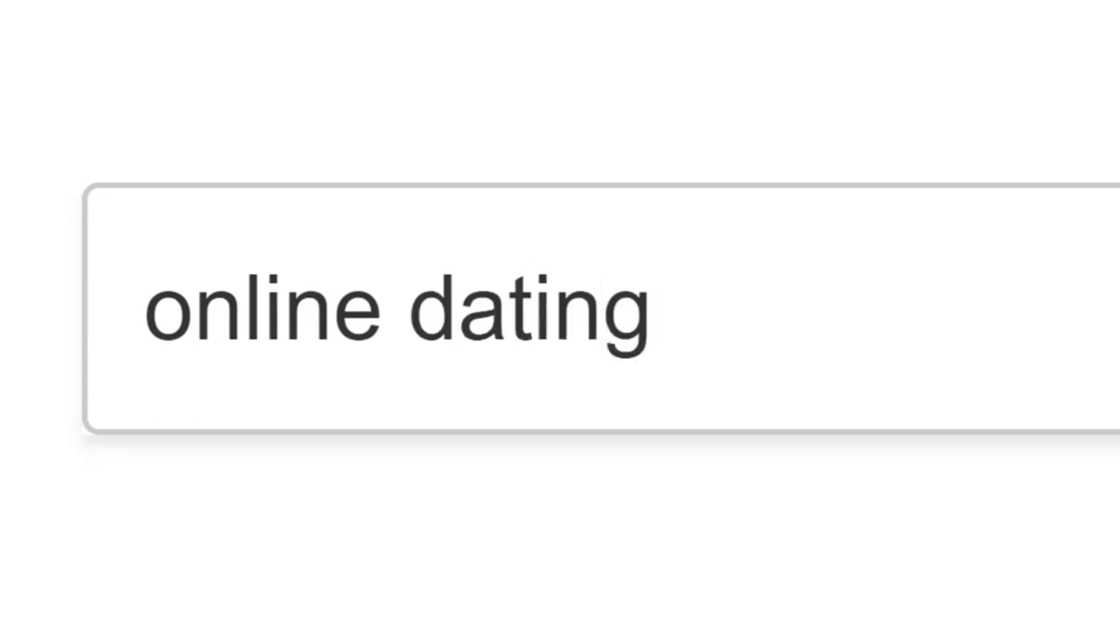